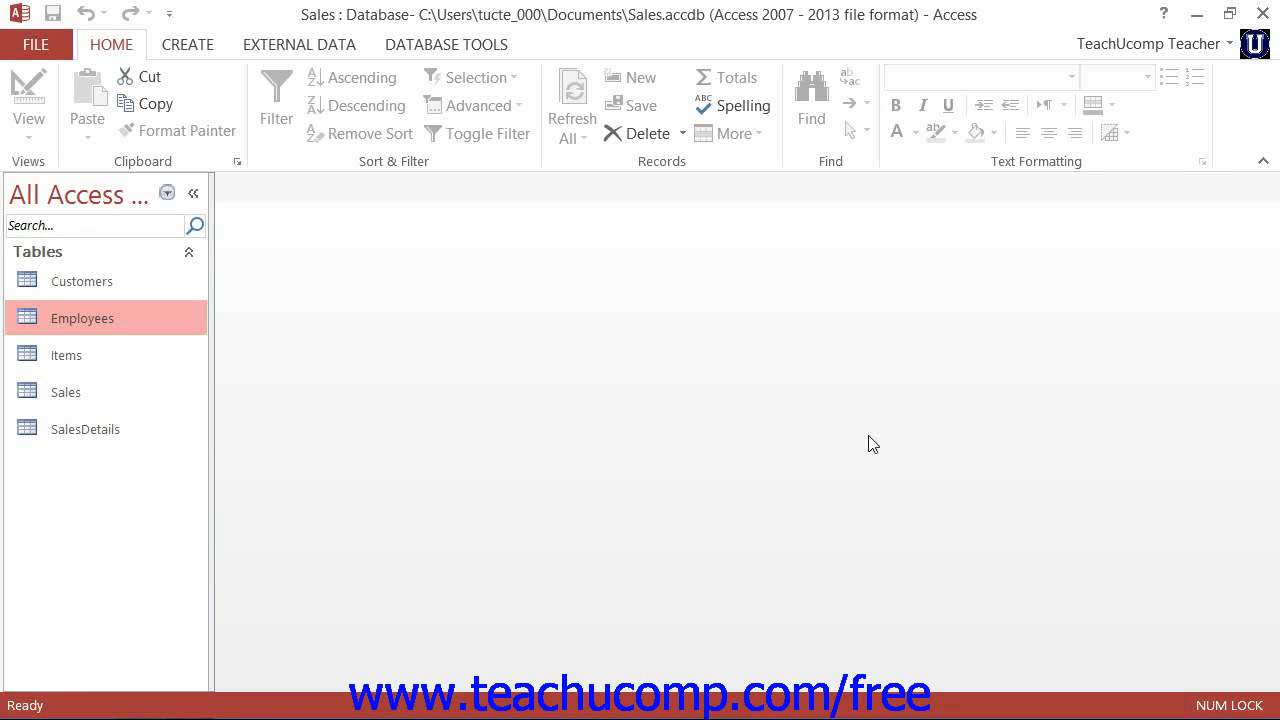
{"action": "mouse_move", "coordinate": [514, 401]}
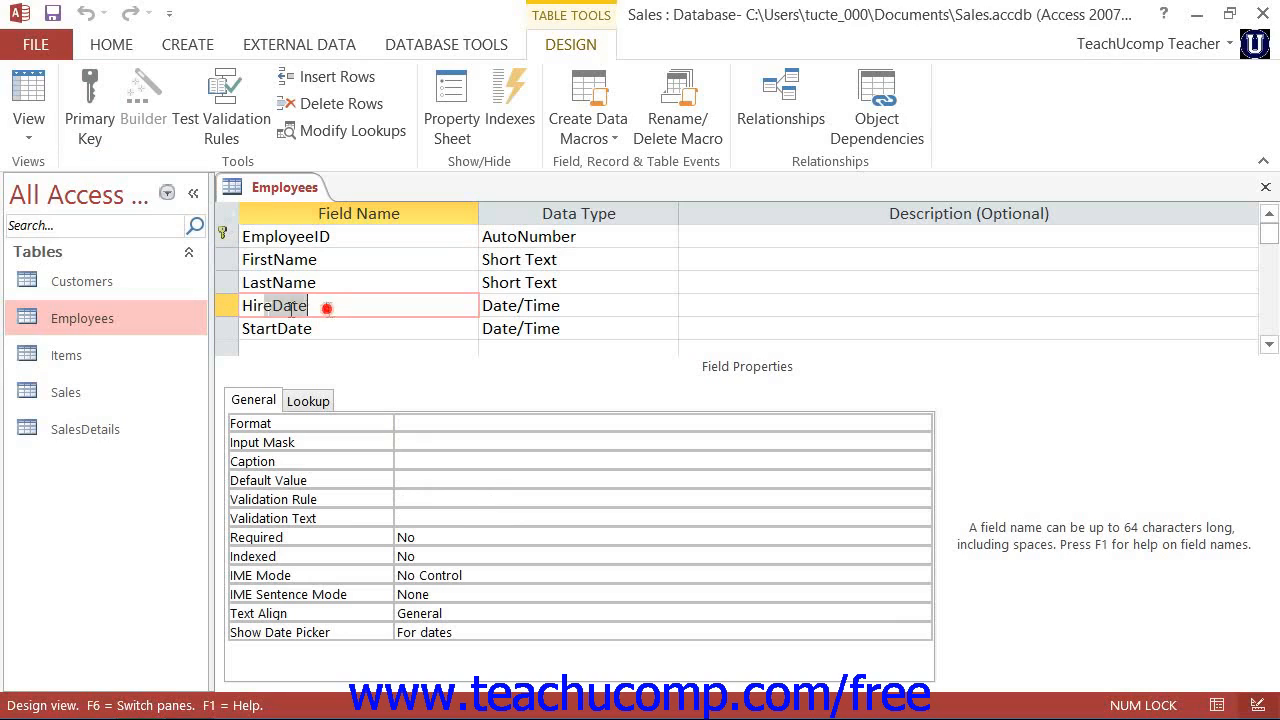
Replace the HireDate field name with DateHired, keeping the Date/Time type.
{"action": "double_click", "coordinate": [275, 305]}
{"action": "type", "text": "D"}
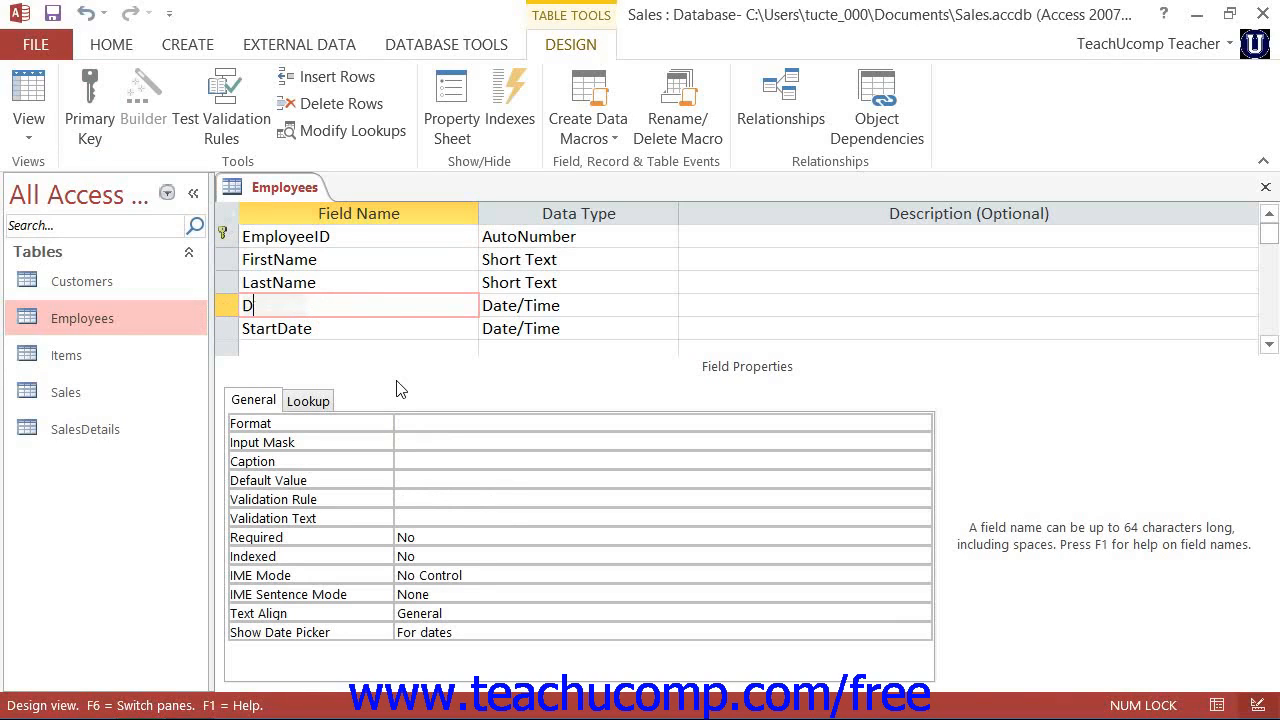
{"action": "type", "text": "ateHire"}
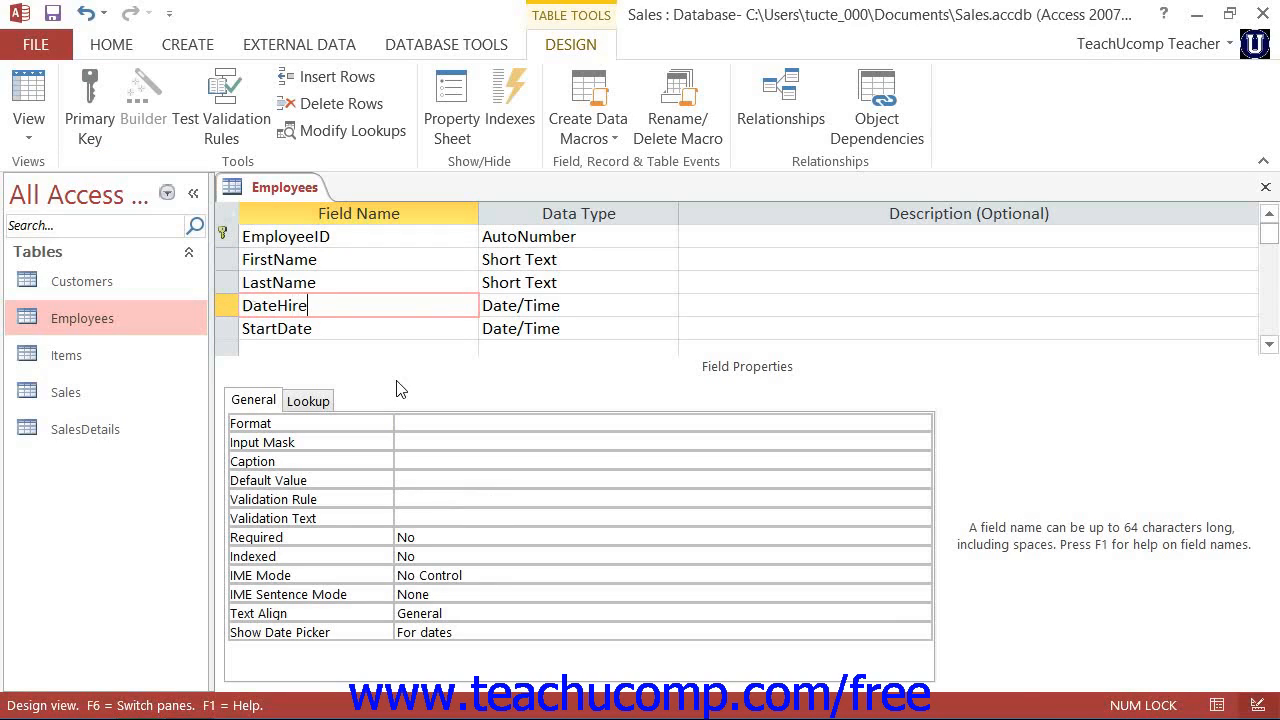
{"action": "type", "text": "d"}
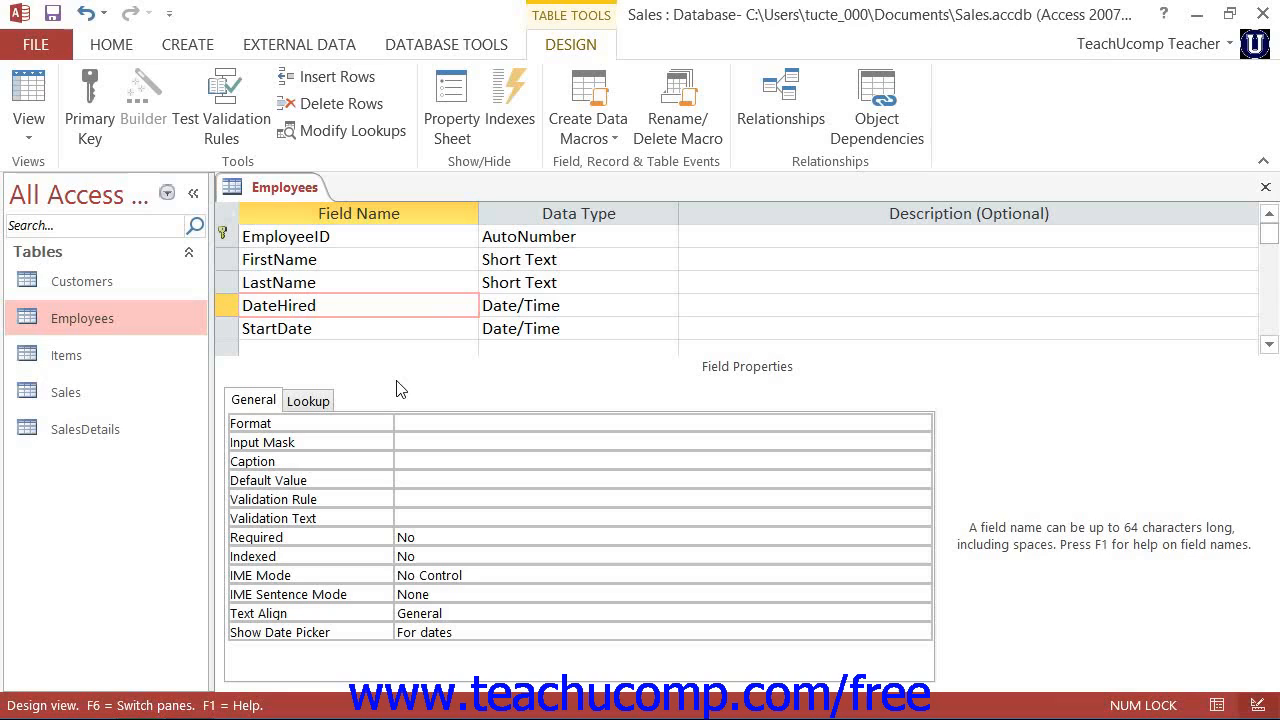
{"action": "mouse_move", "coordinate": [5, 75]}
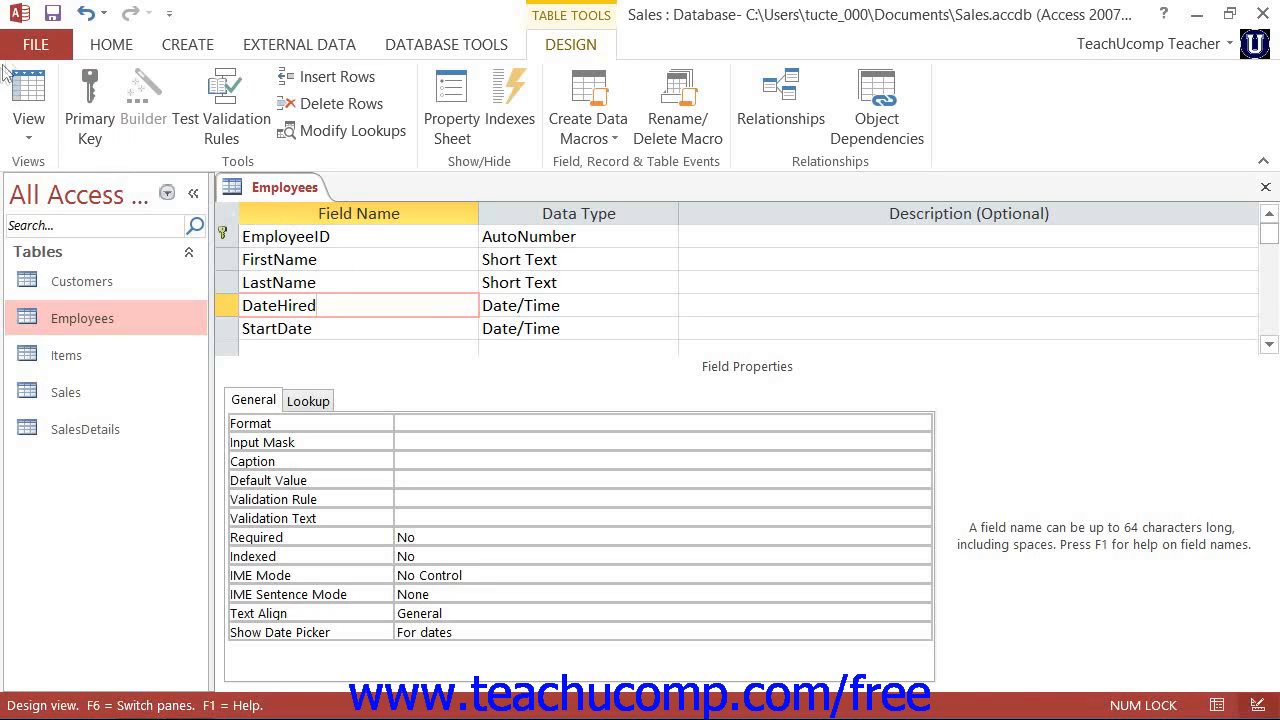
{"action": "mouse_move", "coordinate": [52, 14]}
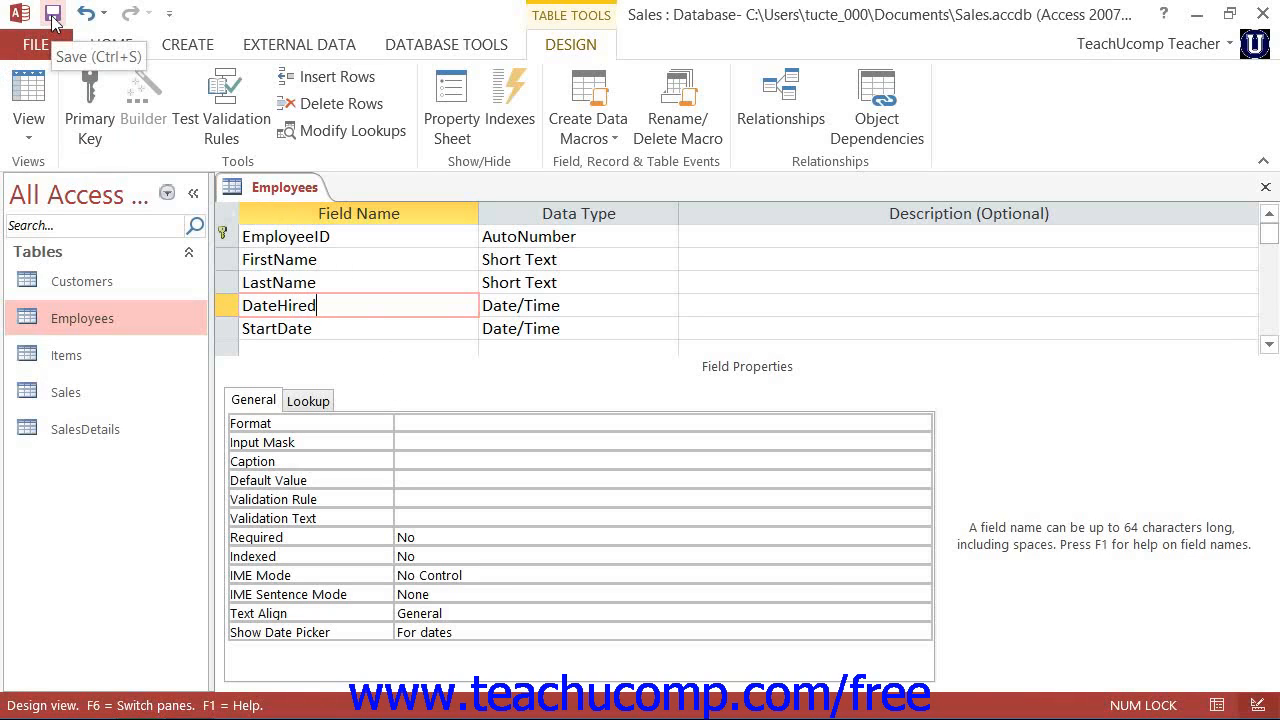